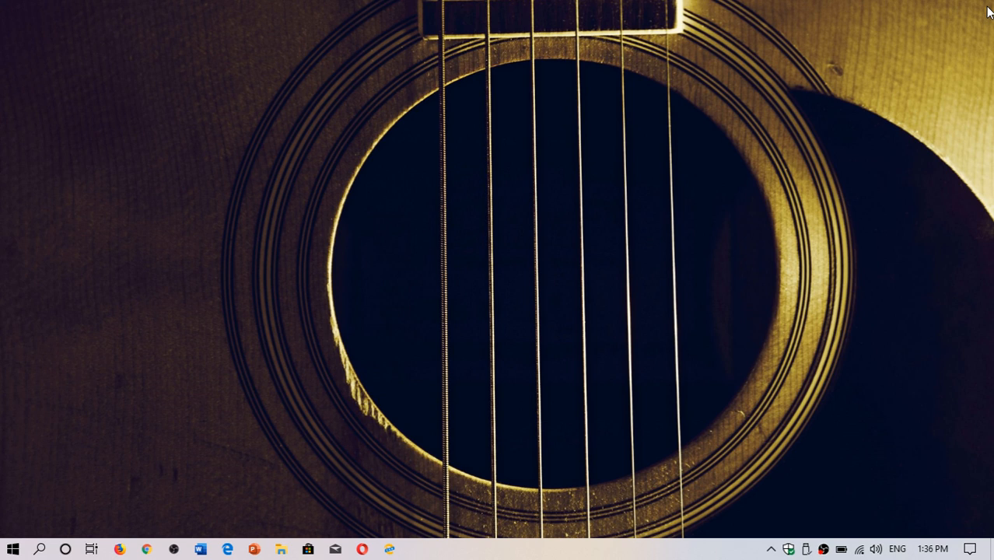
{"action": "mouse_move", "coordinate": [824, 469]}
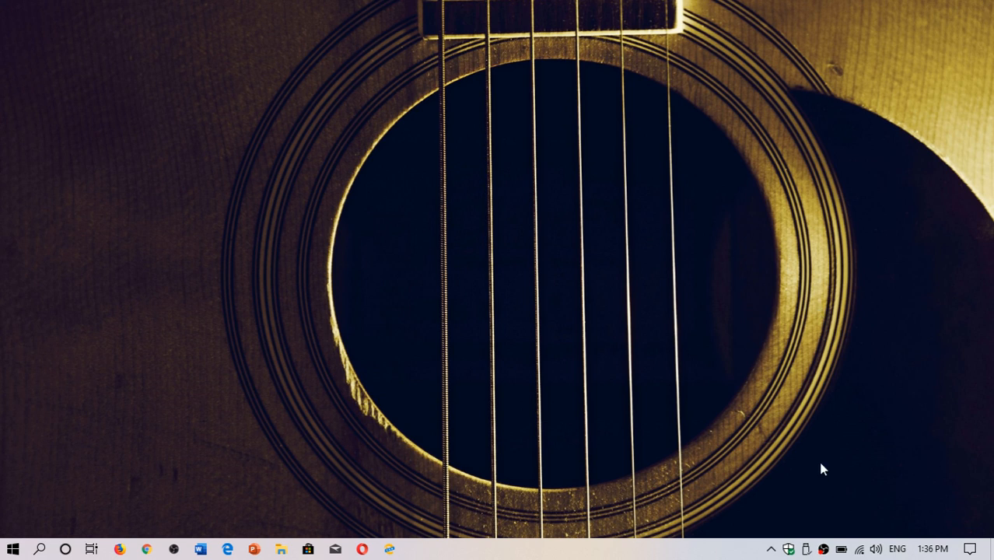
{"action": "mouse_move", "coordinate": [787, 548]}
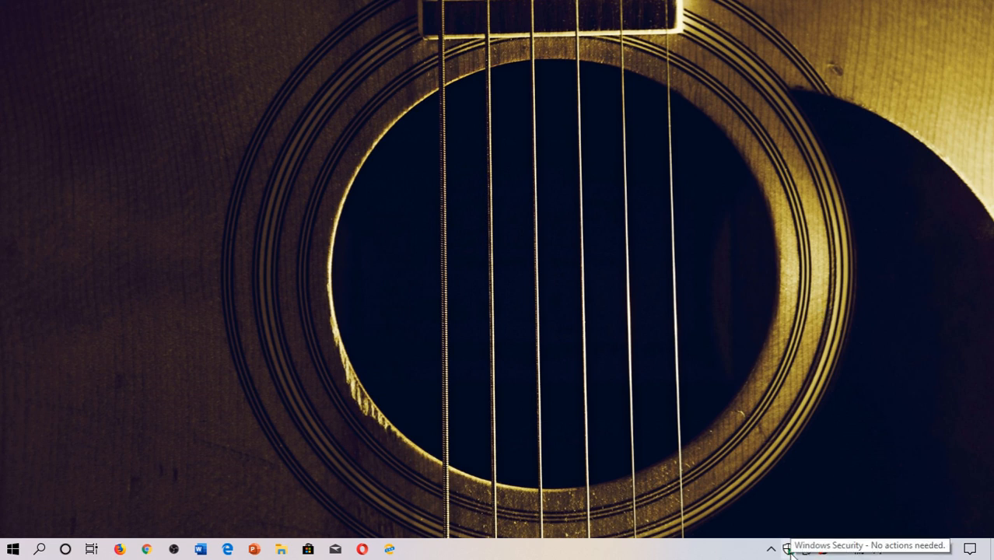
Open Windows Security from its shield icon in the system tray
{"action": "left_click", "coordinate": [787, 549]}
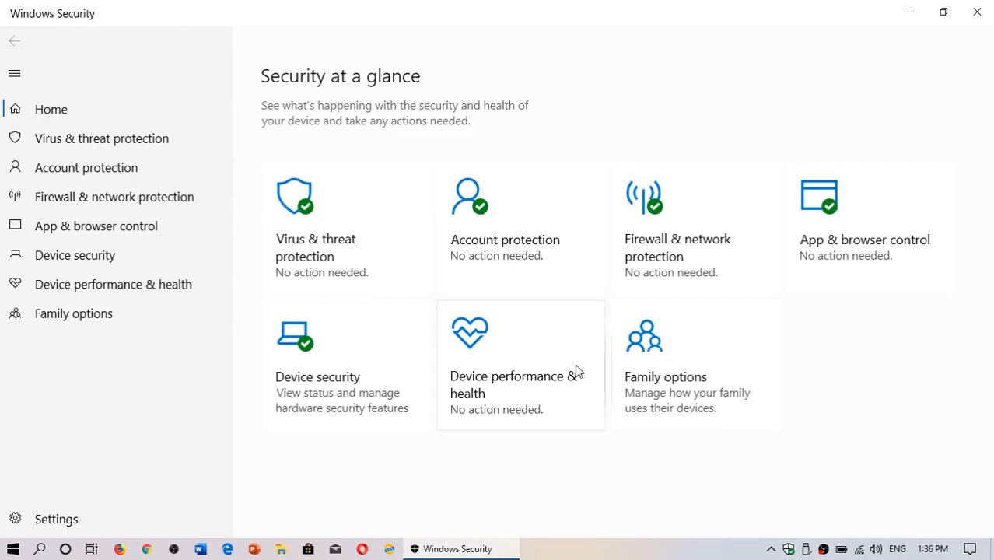
Review the Device performance & health report showing no issues for storage, battery, apps and time
{"action": "left_click", "coordinate": [516, 363]}
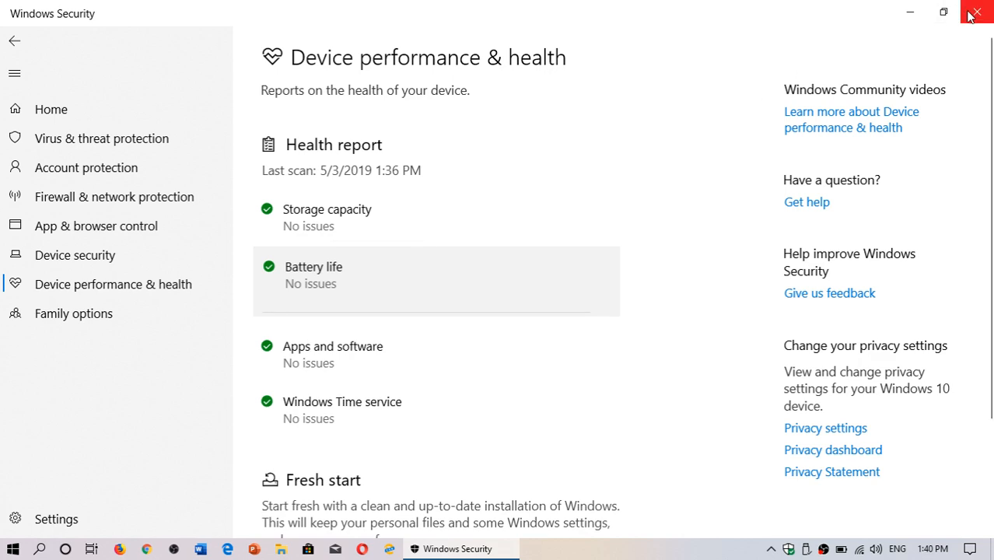
Close Windows Security and set the battery flyout's power mode to Best performance
{"action": "left_click", "coordinate": [976, 12]}
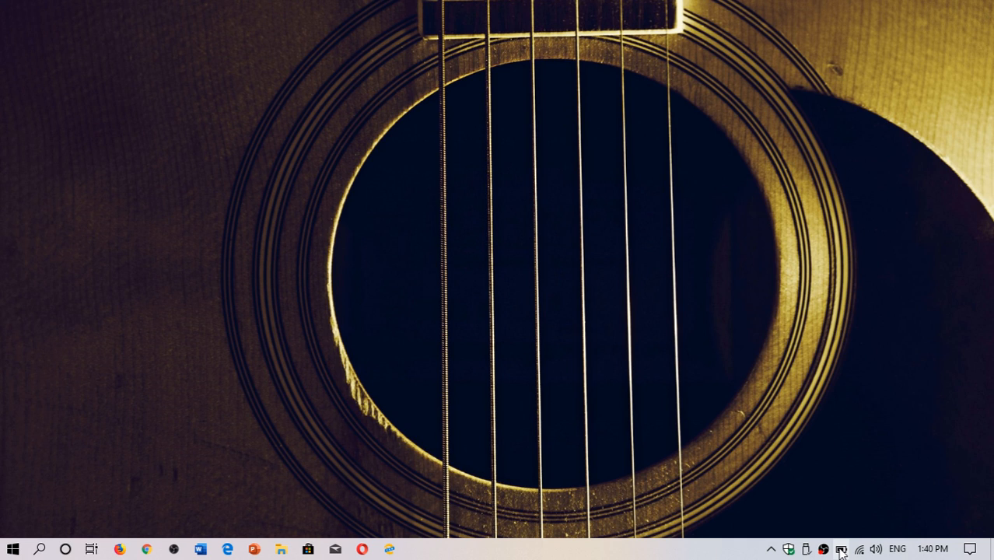
{"action": "left_click", "coordinate": [822, 549]}
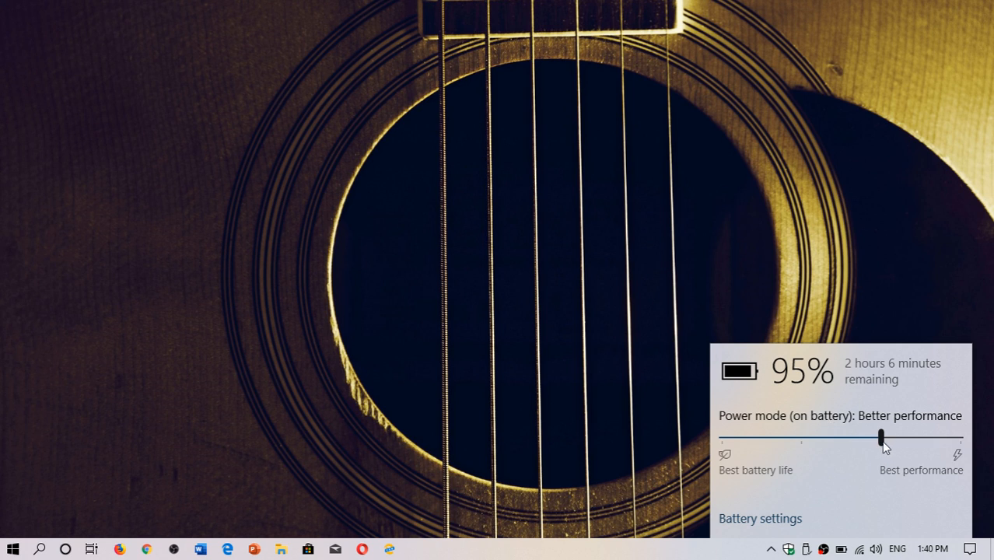
{"action": "left_click_drag", "start_coordinate": [881, 437], "coordinate": [959, 438]}
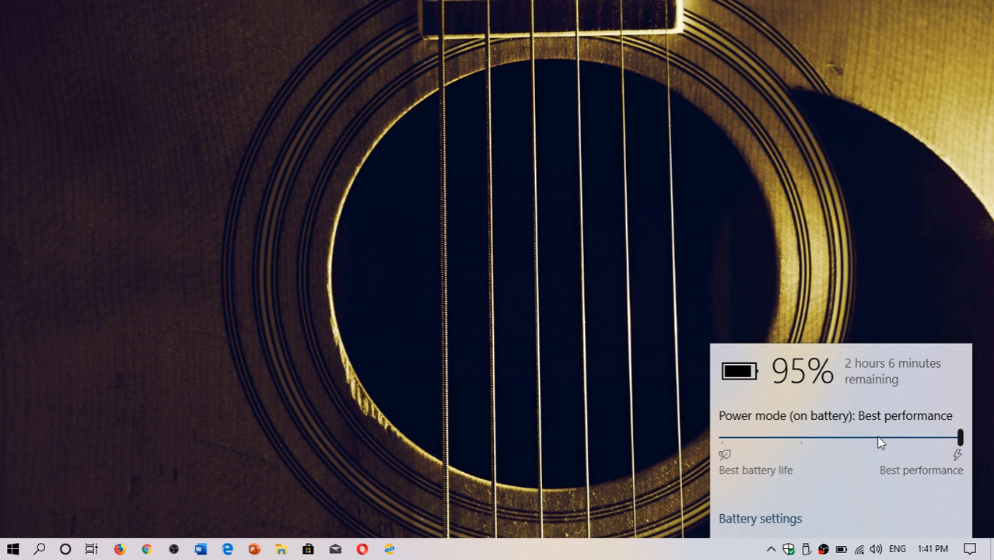
{"action": "left_click_drag", "start_coordinate": [960, 438], "coordinate": [880, 438]}
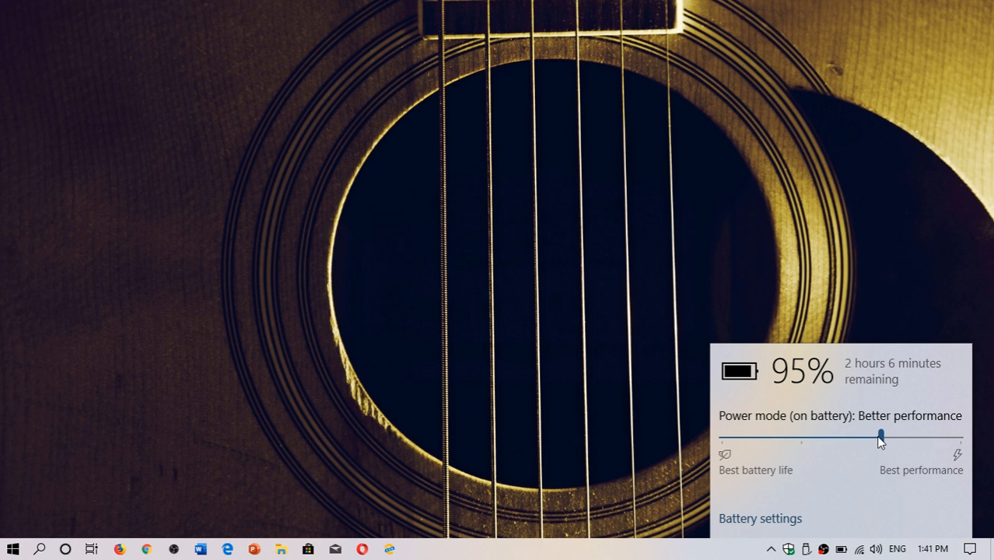
{"action": "mouse_move", "coordinate": [894, 370]}
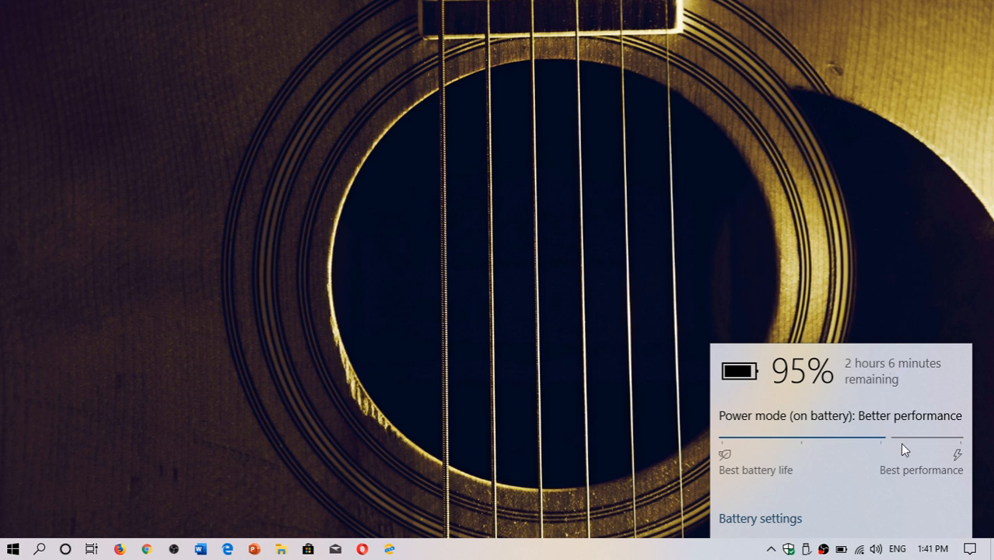
{"action": "left_click_drag", "start_coordinate": [879, 437], "coordinate": [959, 437]}
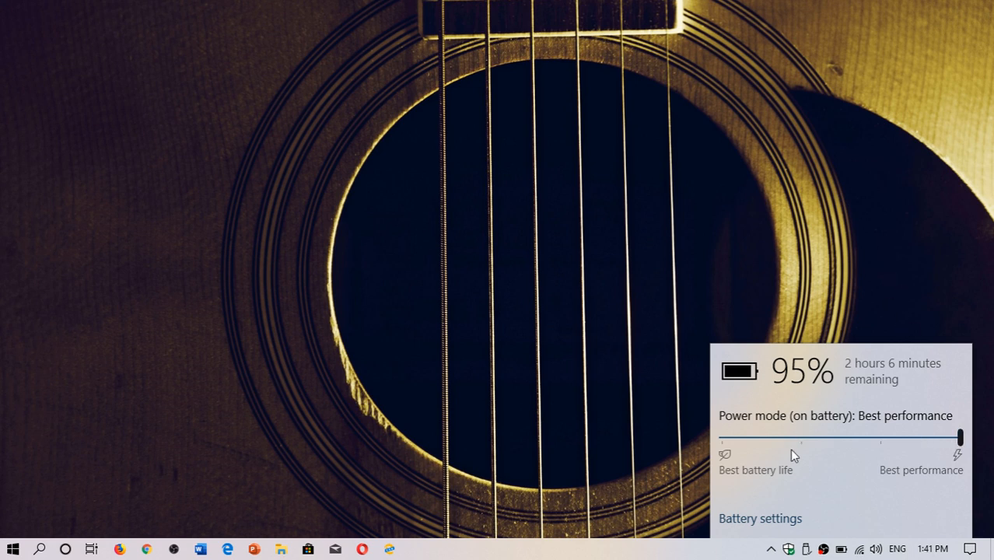
Review the Battery settings page: 94% charge, battery saver turning on at 20%
{"action": "left_click", "coordinate": [760, 518]}
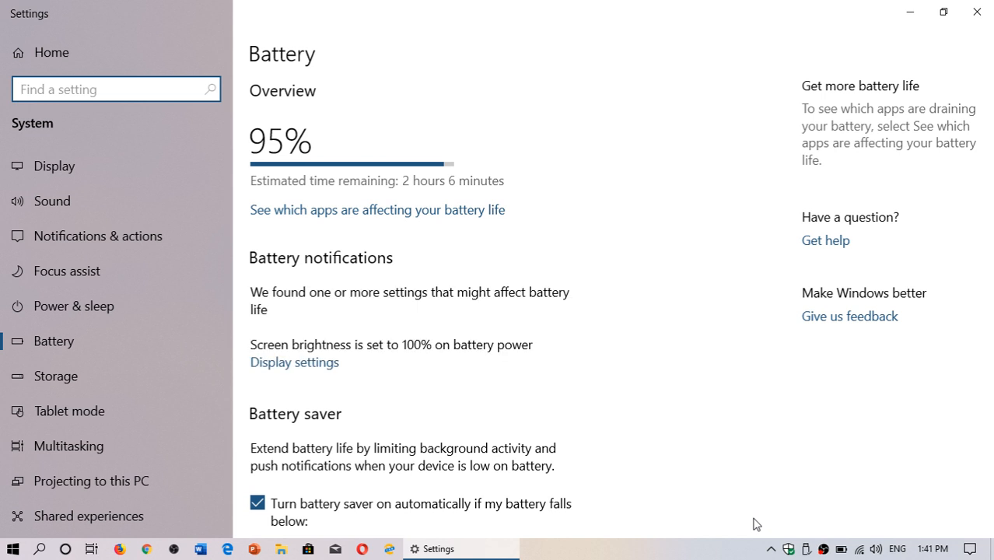
{"action": "left_click", "coordinate": [109, 89]}
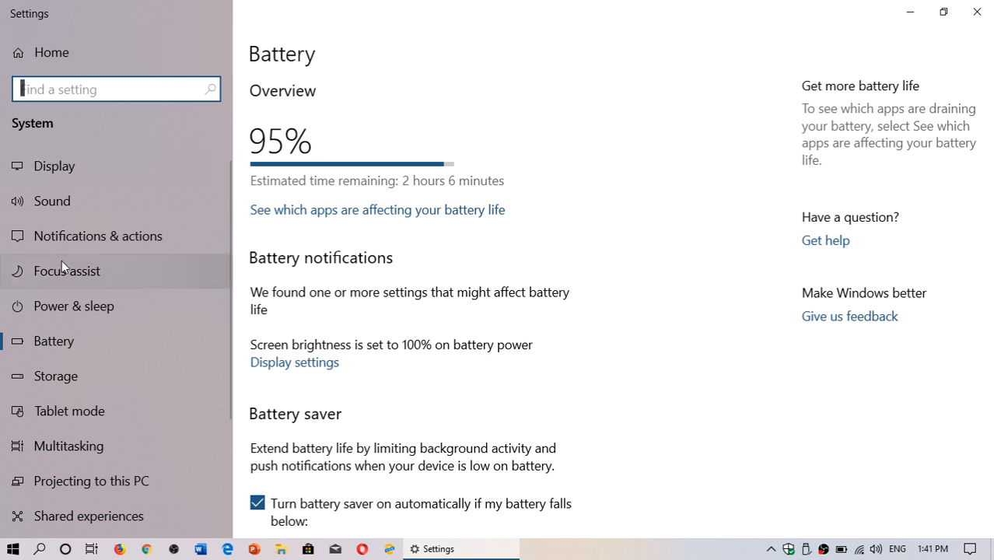
{"action": "mouse_move", "coordinate": [435, 38]}
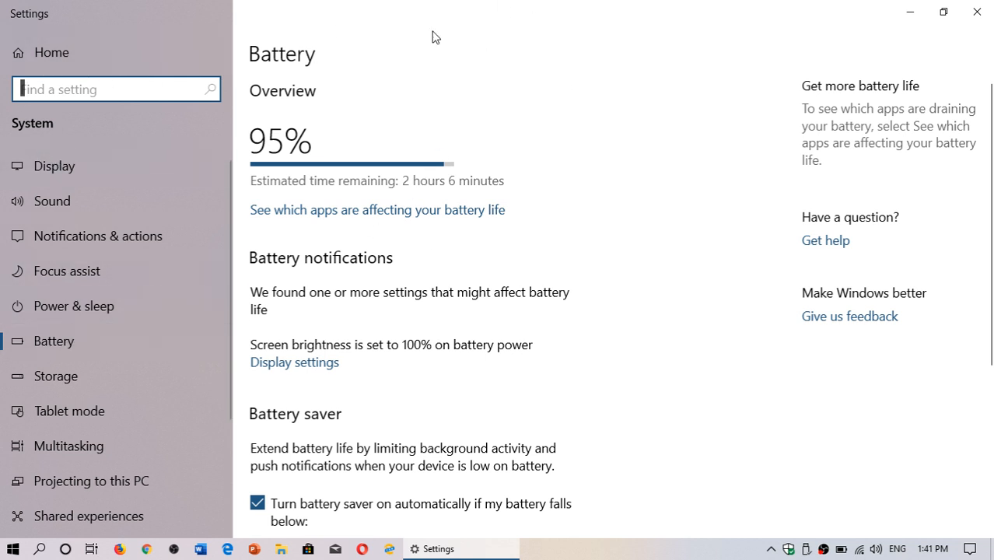
{"action": "mouse_move", "coordinate": [350, 246]}
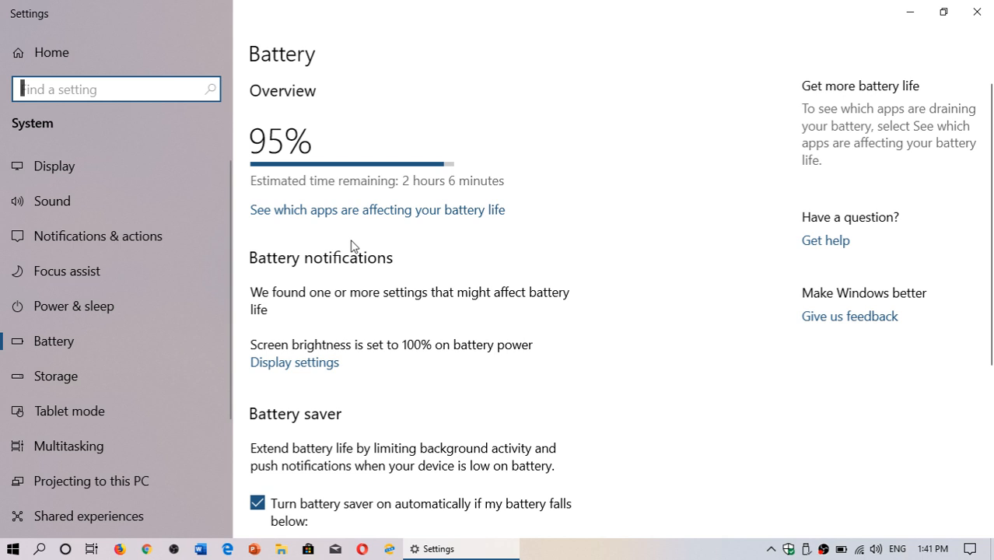
{"action": "scroll", "scroll_direction": "down", "scroll_amount": 3}
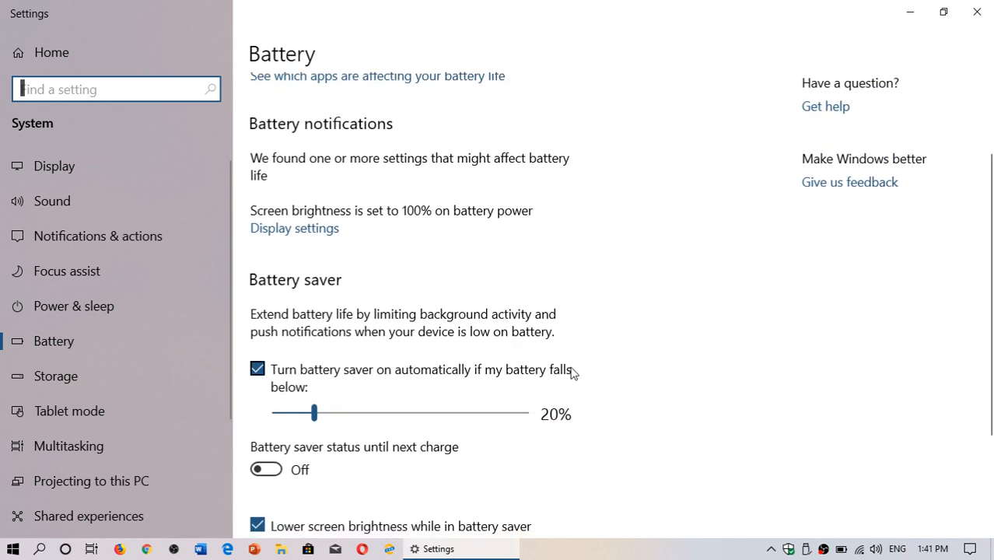
{"action": "scroll", "scroll_direction": "down", "scroll_amount": 3}
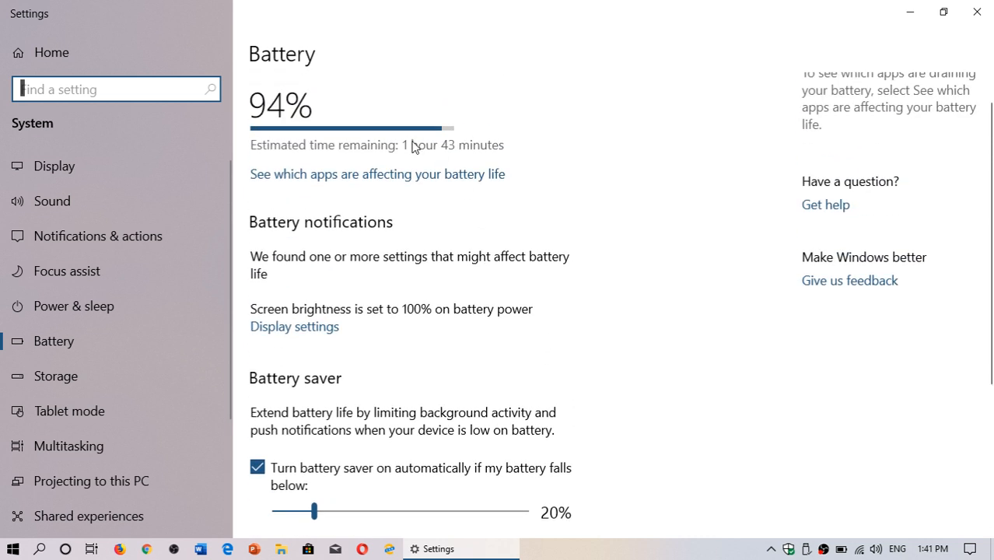
{"action": "mouse_move", "coordinate": [470, 201]}
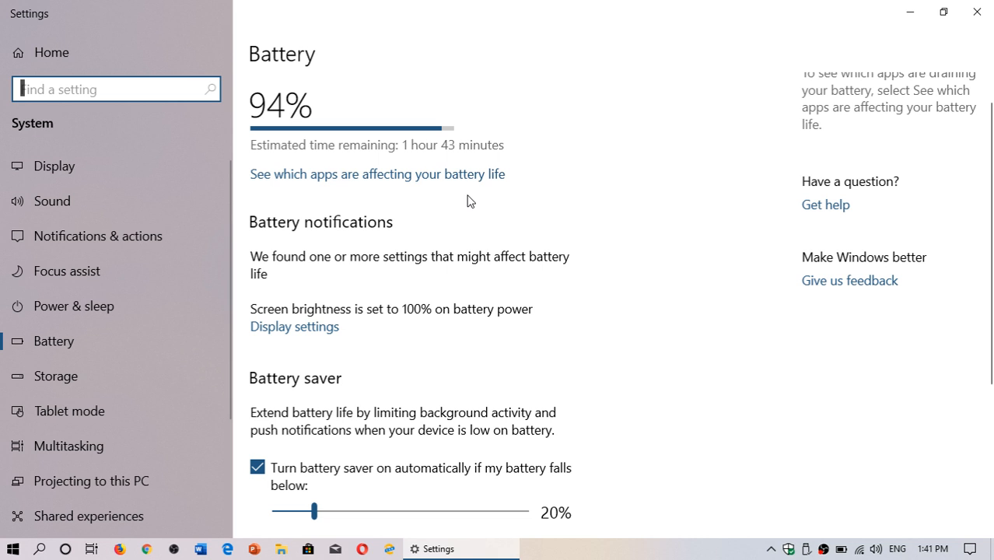
{"action": "scroll", "scroll_direction": "down", "scroll_amount": 3}
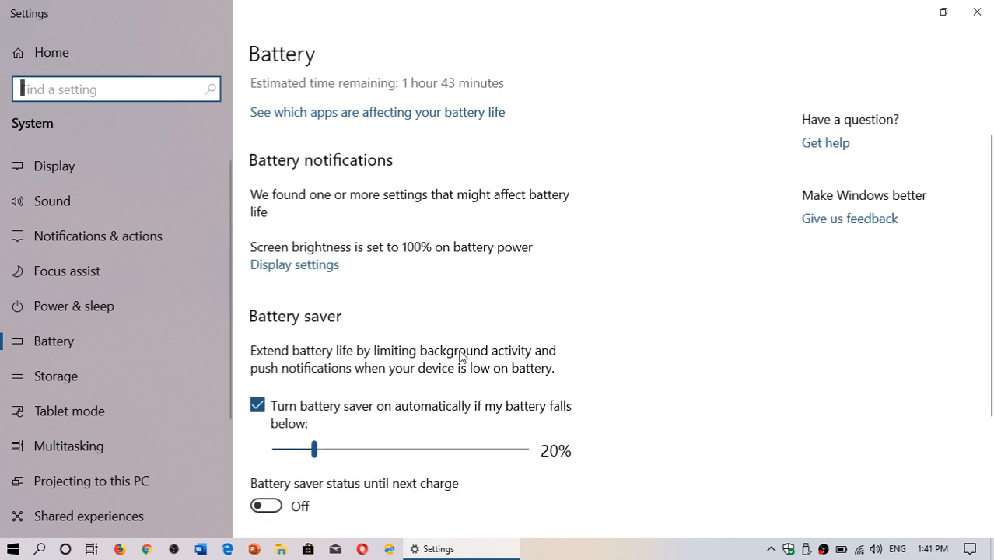
{"action": "scroll", "scroll_direction": "down", "scroll_amount": 3}
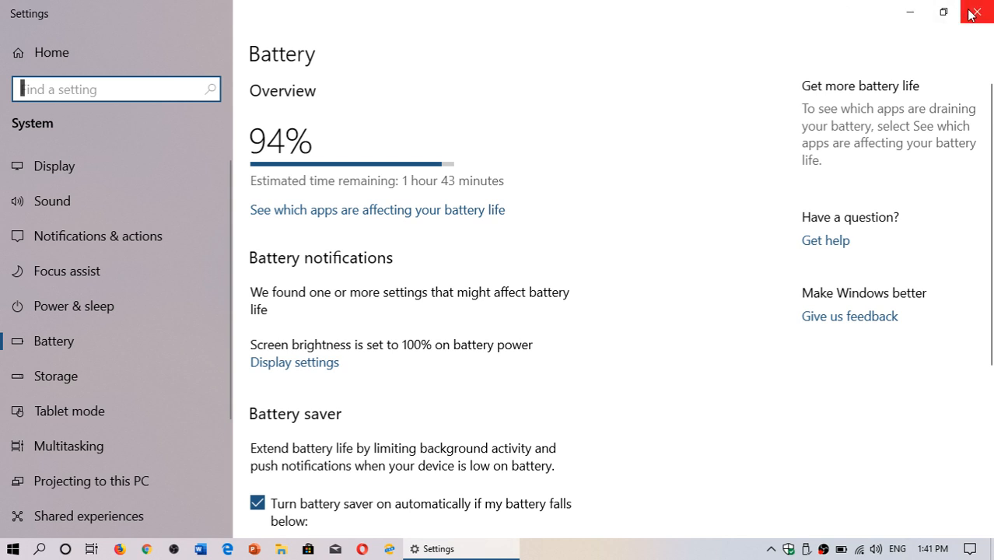
Close Settings and reopen Windows Security from the tray icon
{"action": "left_click", "coordinate": [976, 12]}
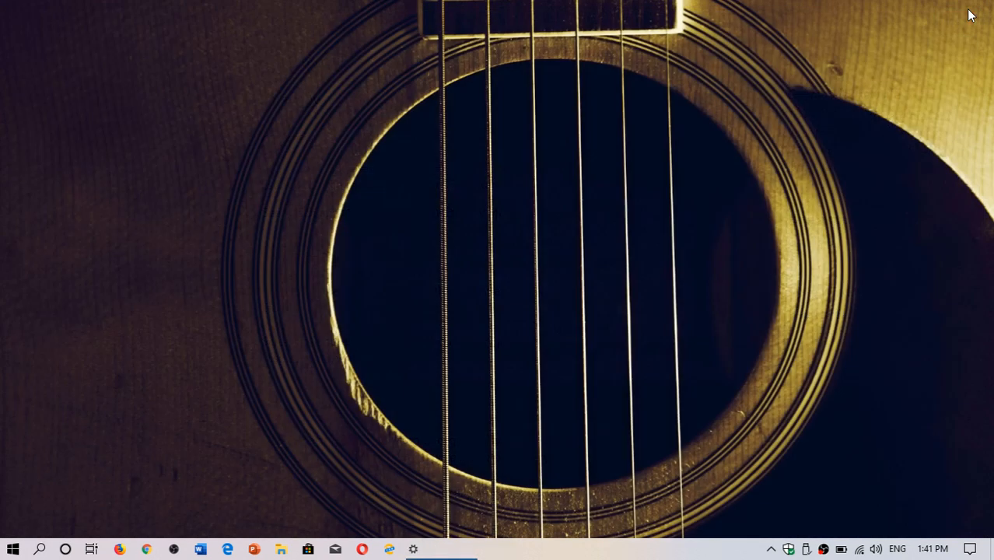
{"action": "mouse_move", "coordinate": [789, 549]}
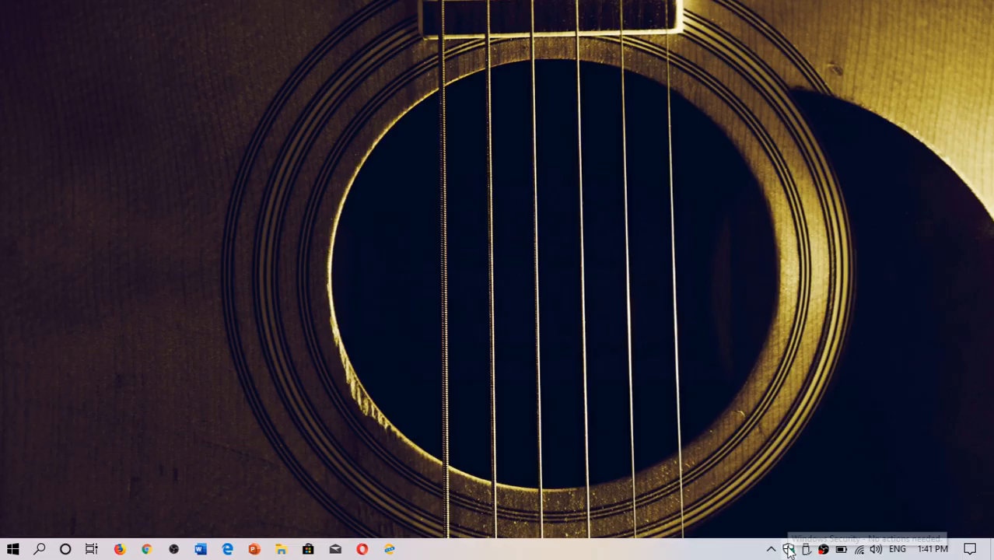
{"action": "left_click", "coordinate": [788, 549]}
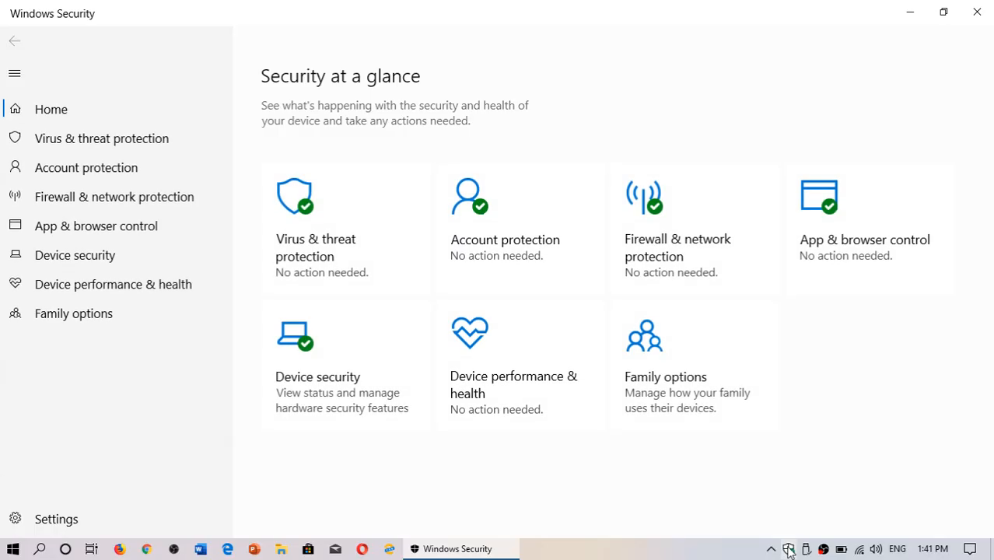